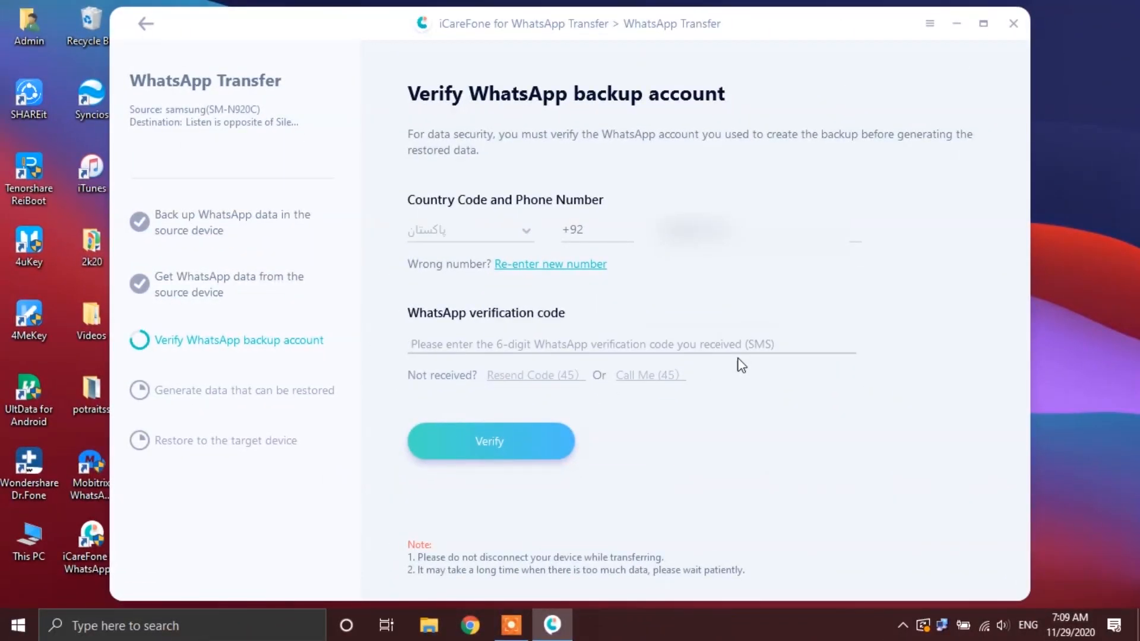
Select the verification code field to enter the 6-digit WhatsApp SMS code.
left_click(490, 441)
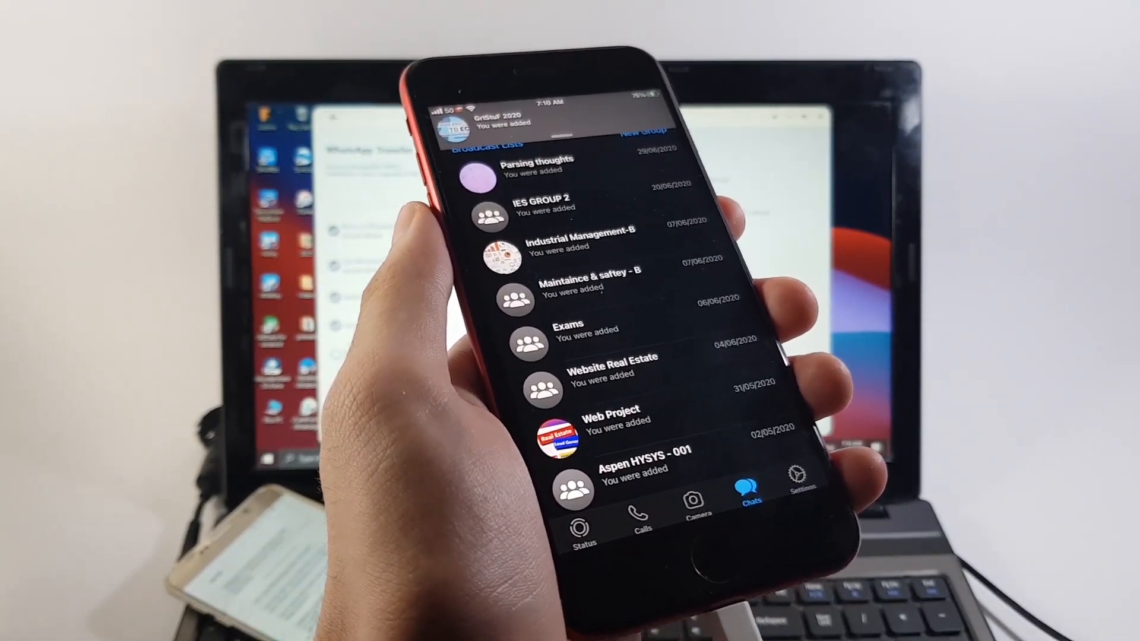
Scroll through the iPhone's WhatsApp chat list of transferred group conversations.
scroll("down", 3)
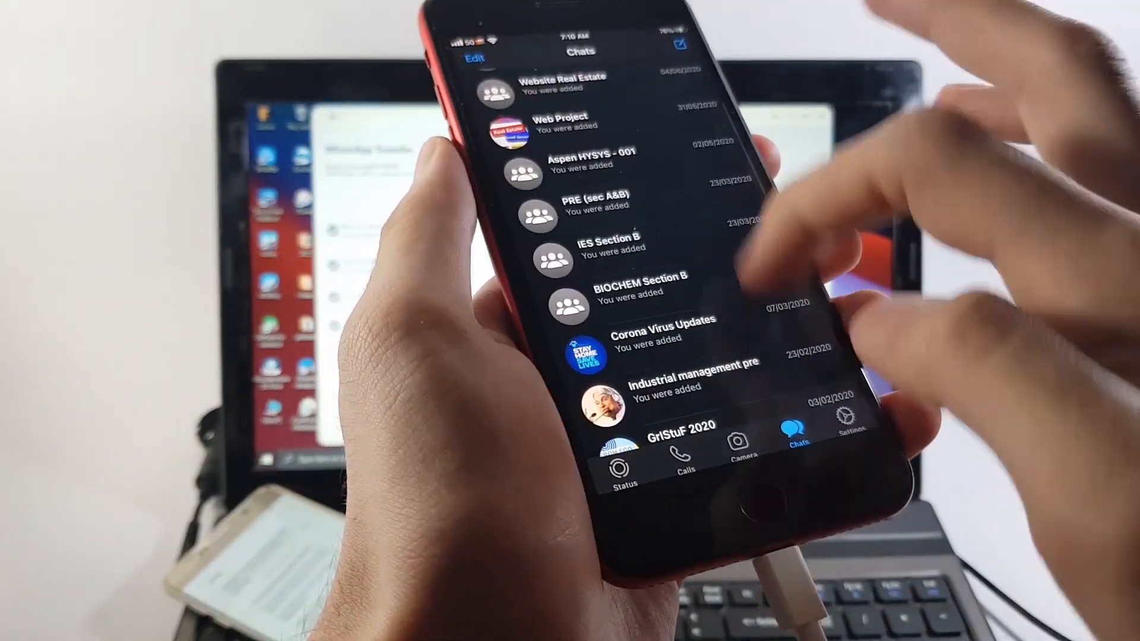
scroll("down", 3)
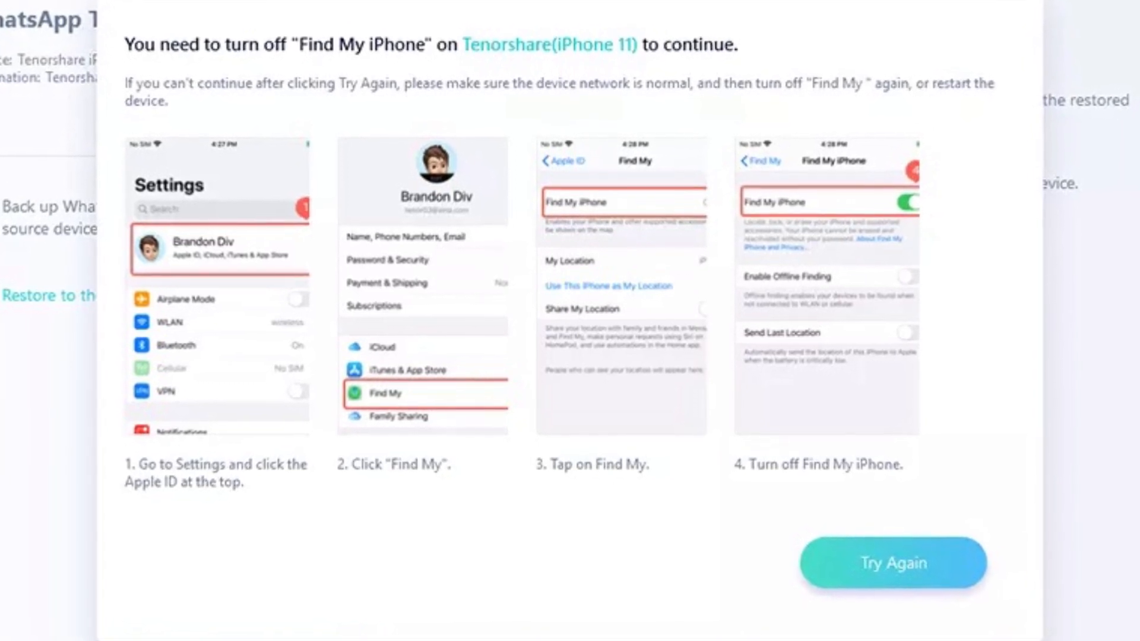
Retry with Find My iPhone off, confirm the WhatsApp login, and start the restore.
left_click(892, 562)
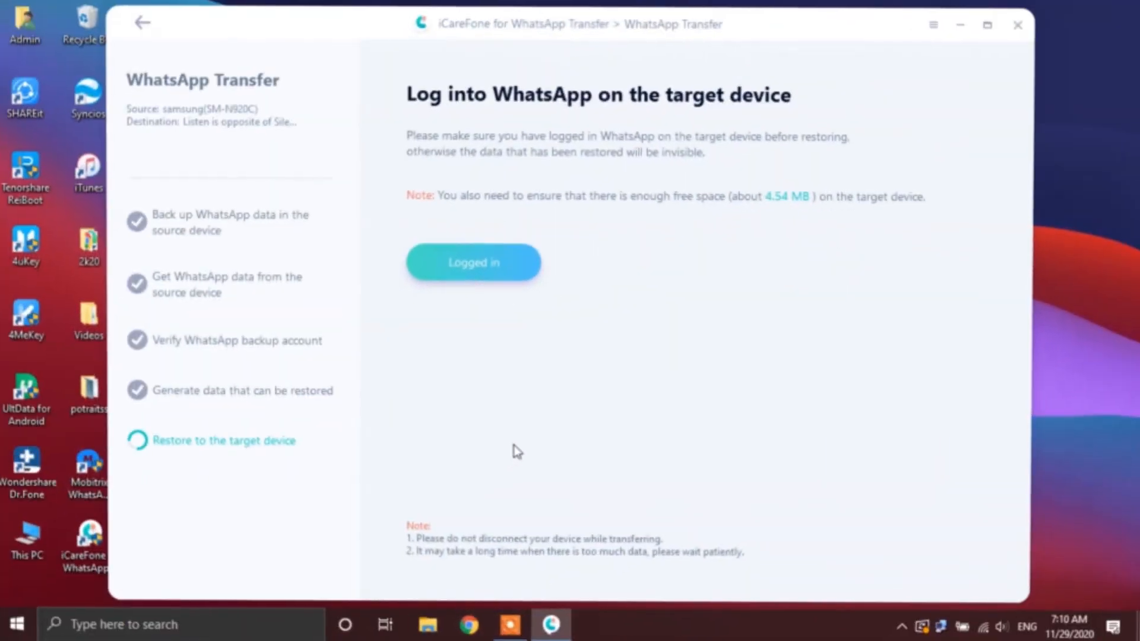
left_click(473, 262)
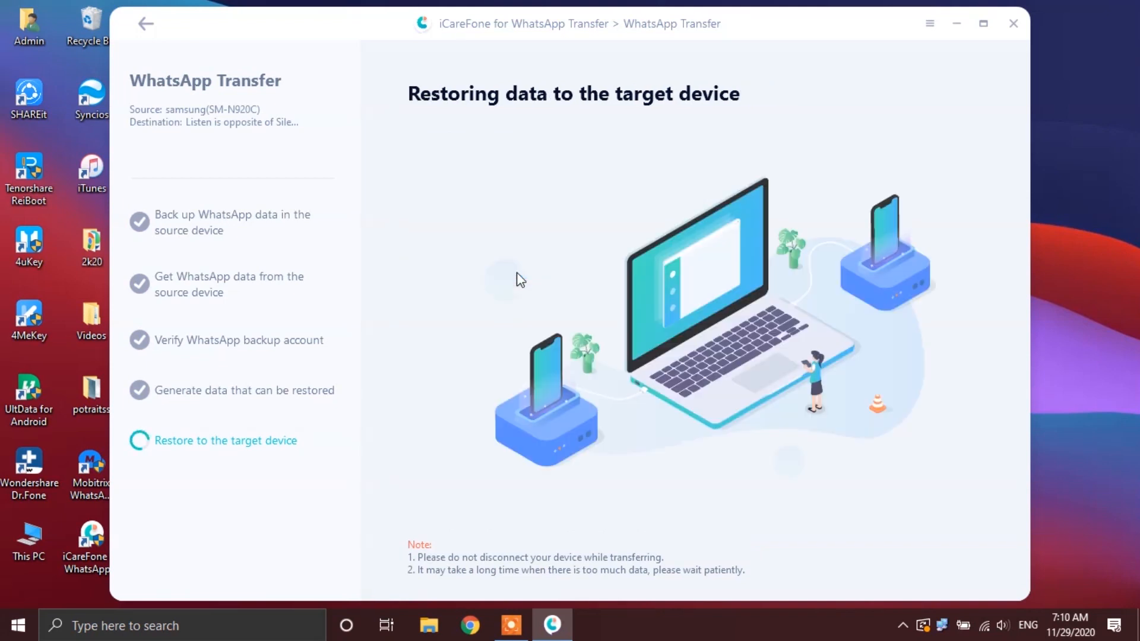